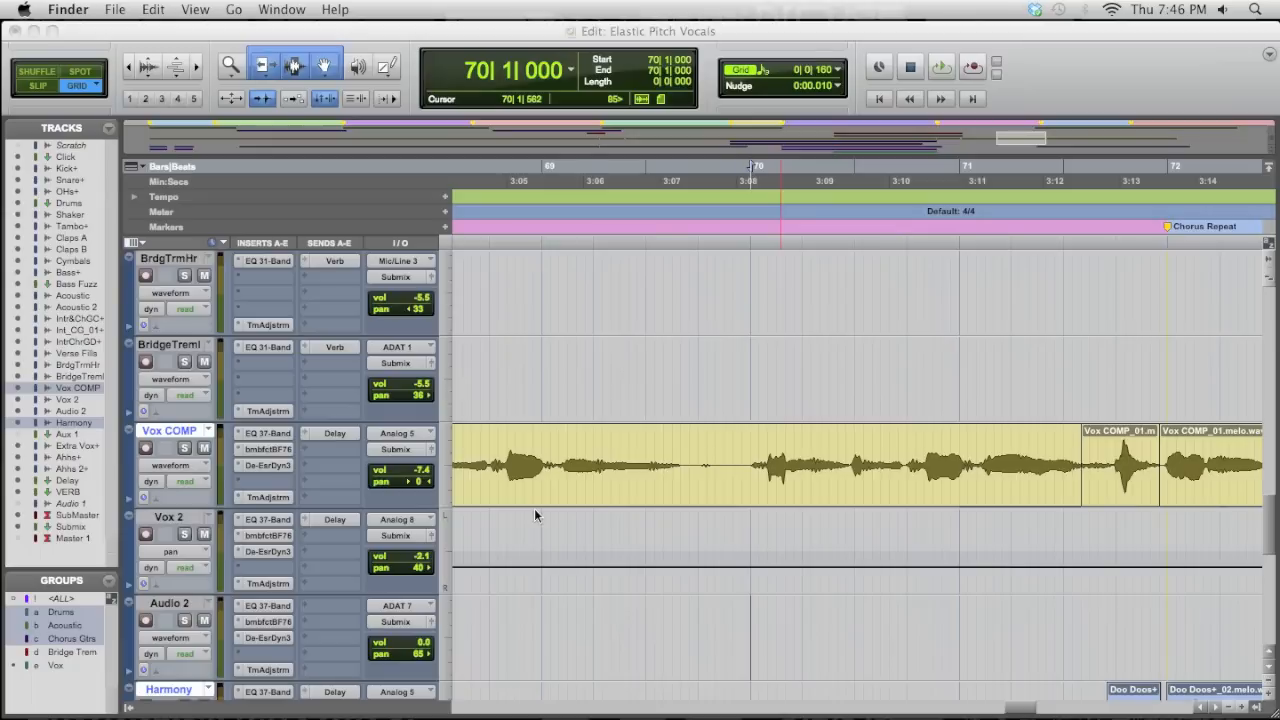
mouse_move(805, 460)
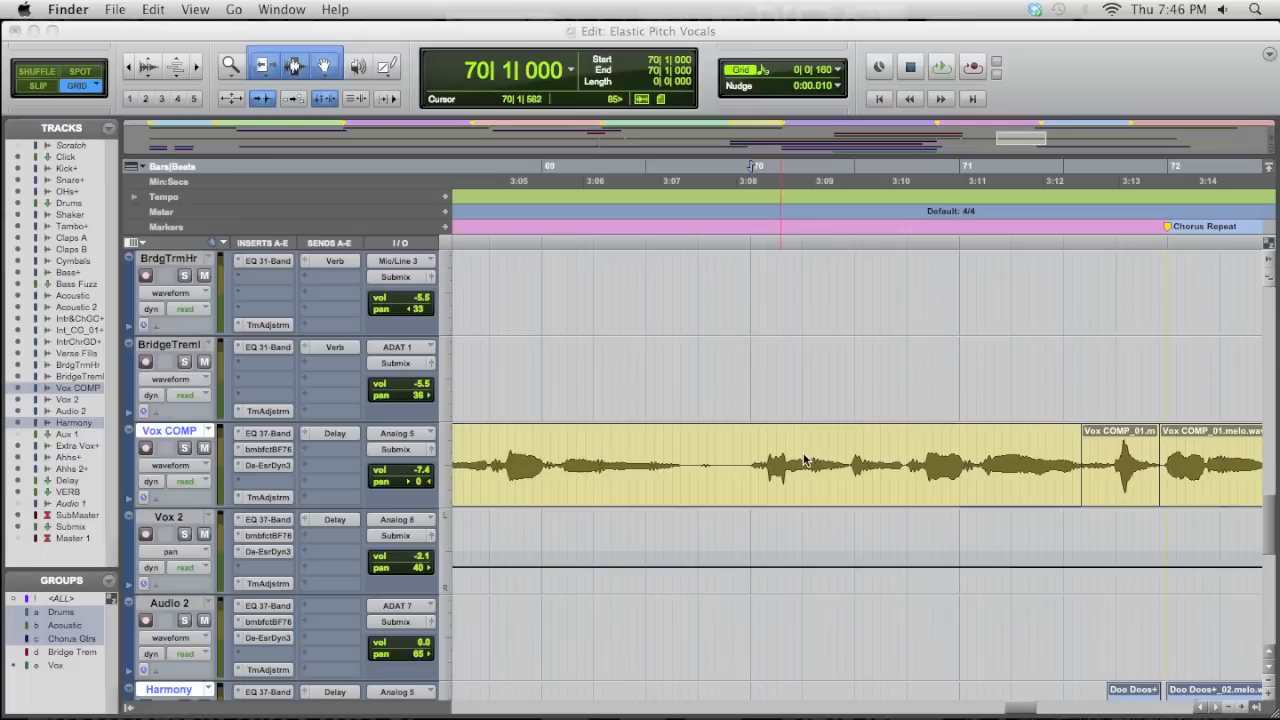
- Scroll the Edit window right to the Vox COMP clips near the Chorus Repeat marker
scroll("right", 3)
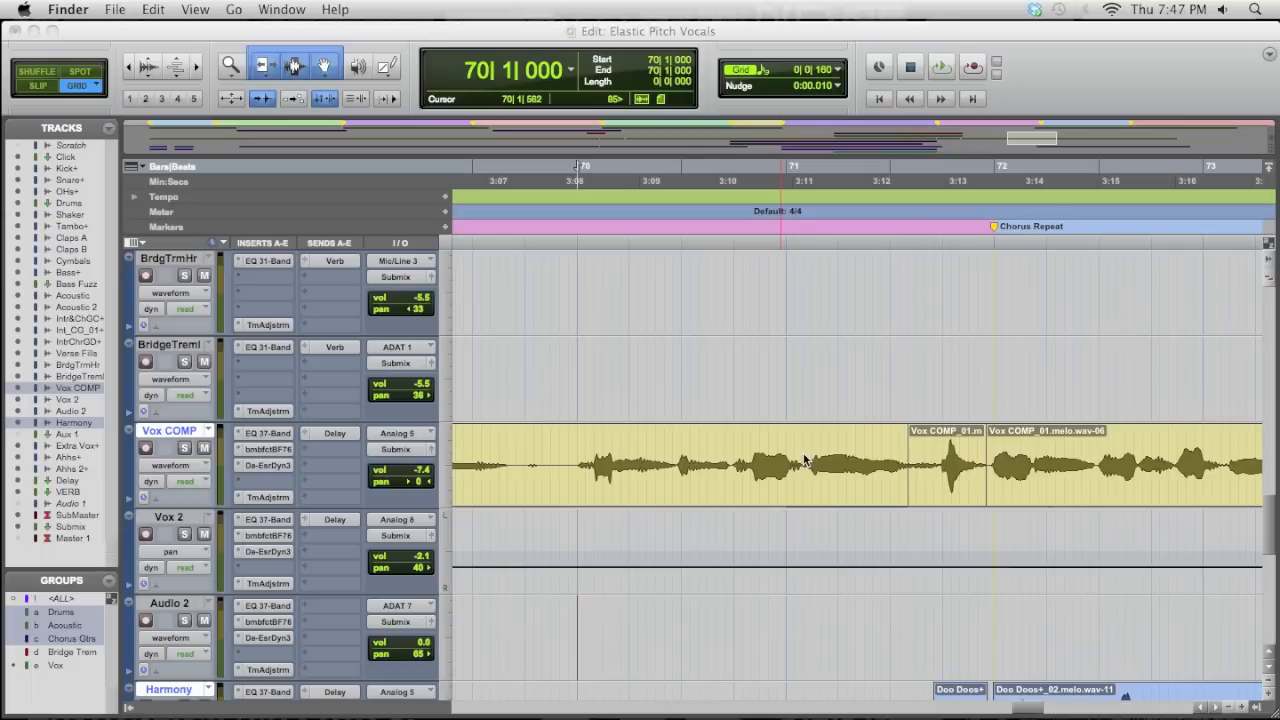
mouse_move(717, 455)
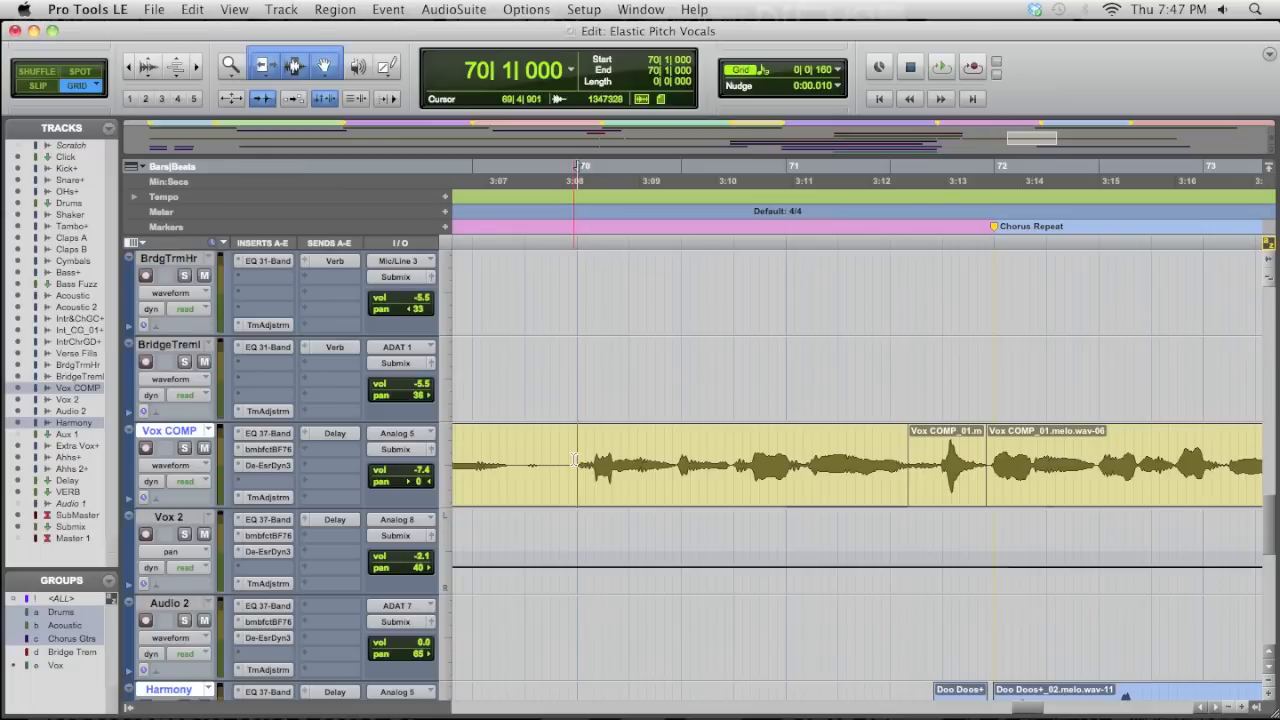
- Zoom in around bar 71 and separate the Vox COMP region at 71|3|800
left_click(940, 67)
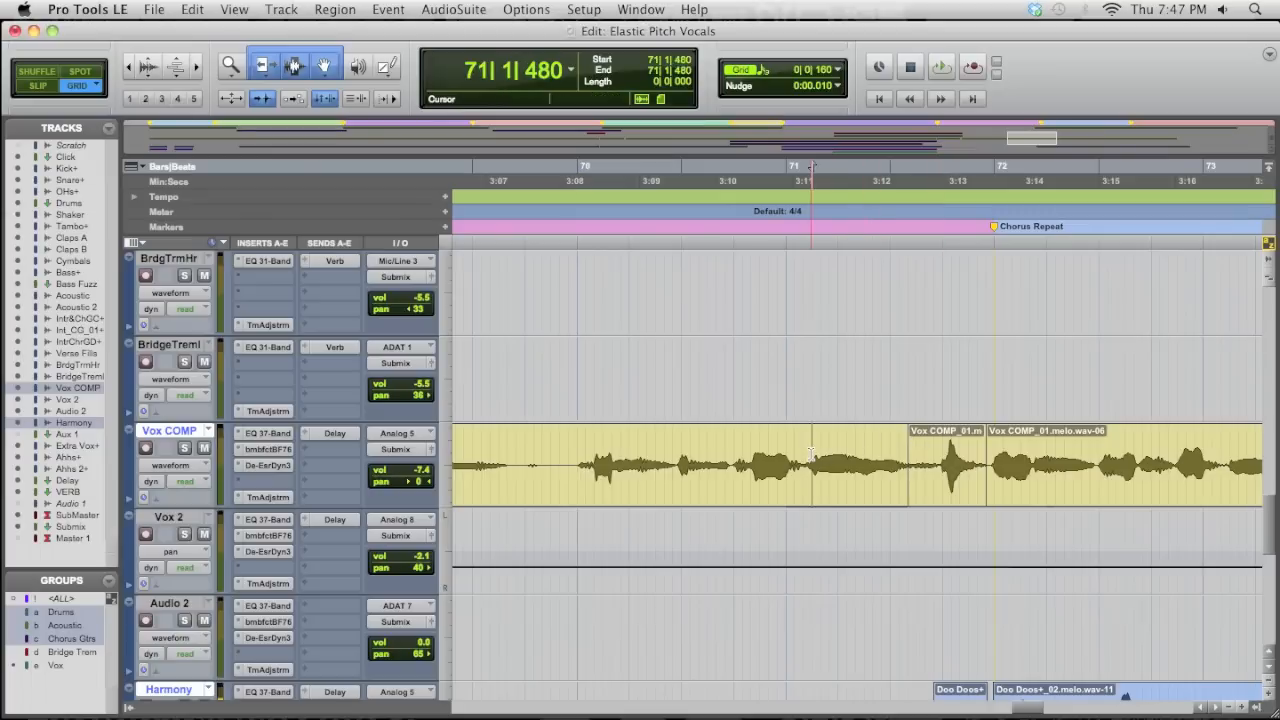
left_click(941, 67)
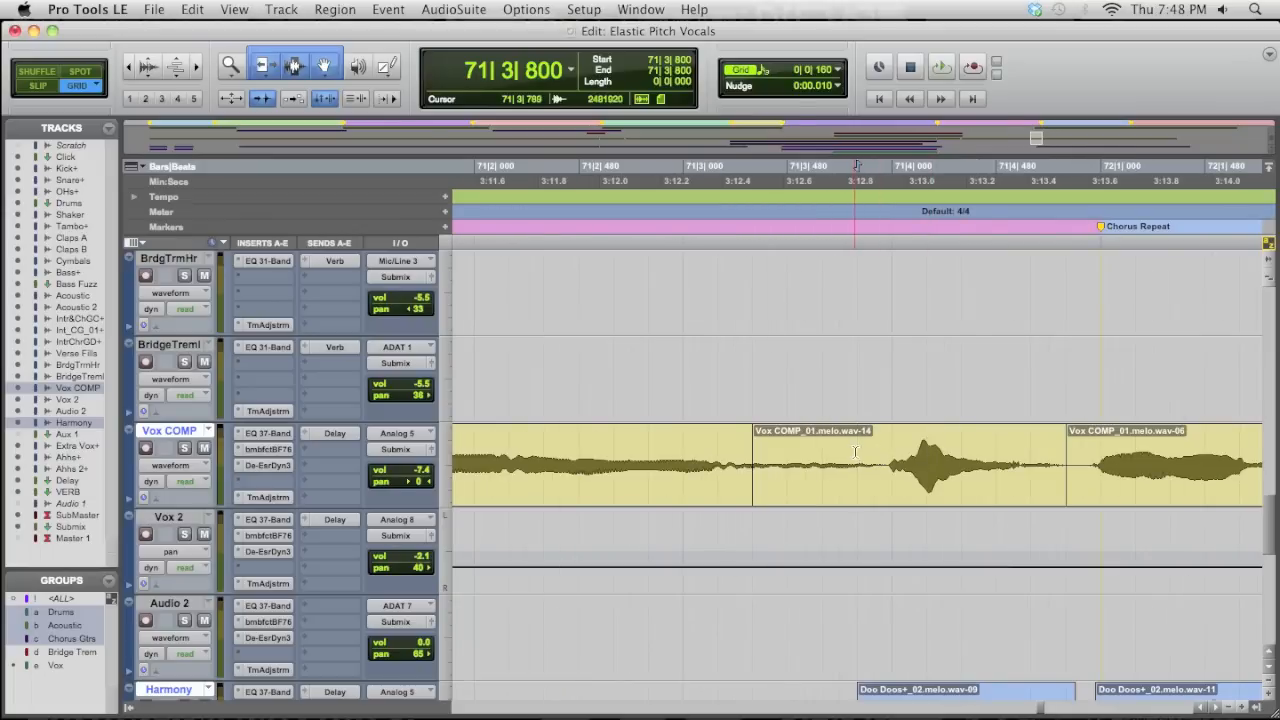
- Separate the vocal burst at its end, isolating Vox COMP_01.melo.wav-26 (71|3|951–71|4|800)
left_click(817, 453)
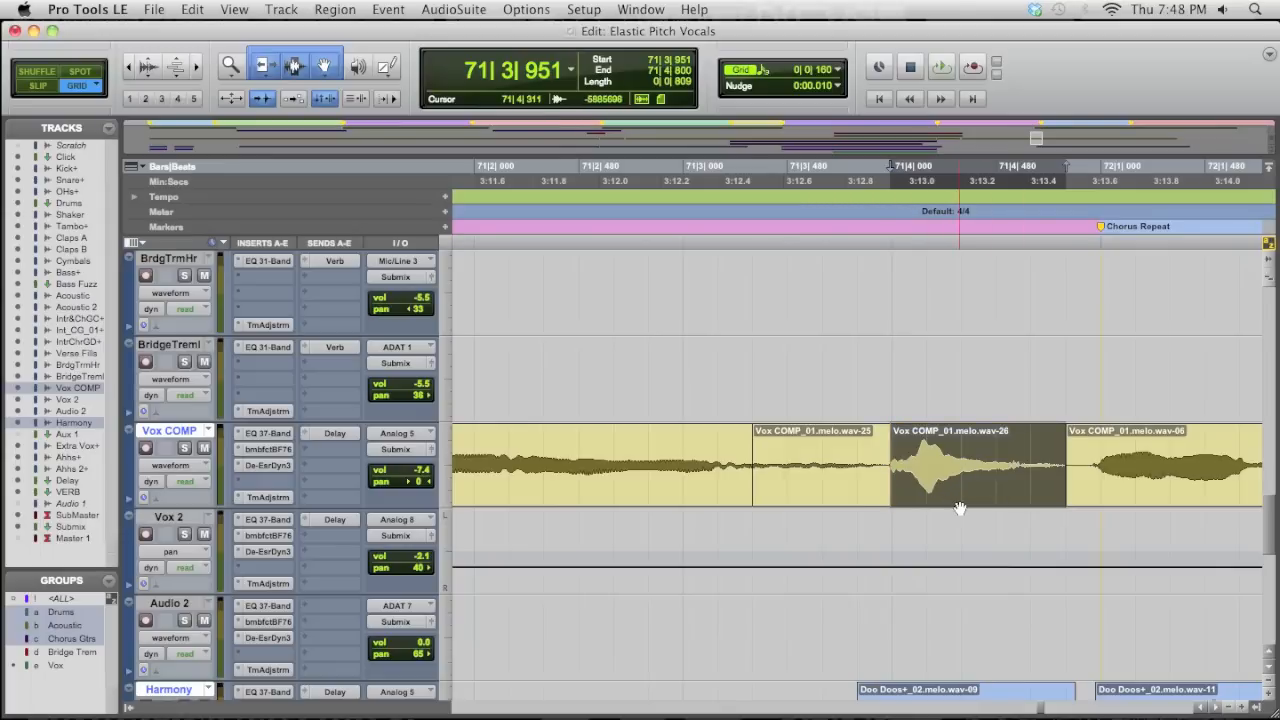
left_click(940, 67)
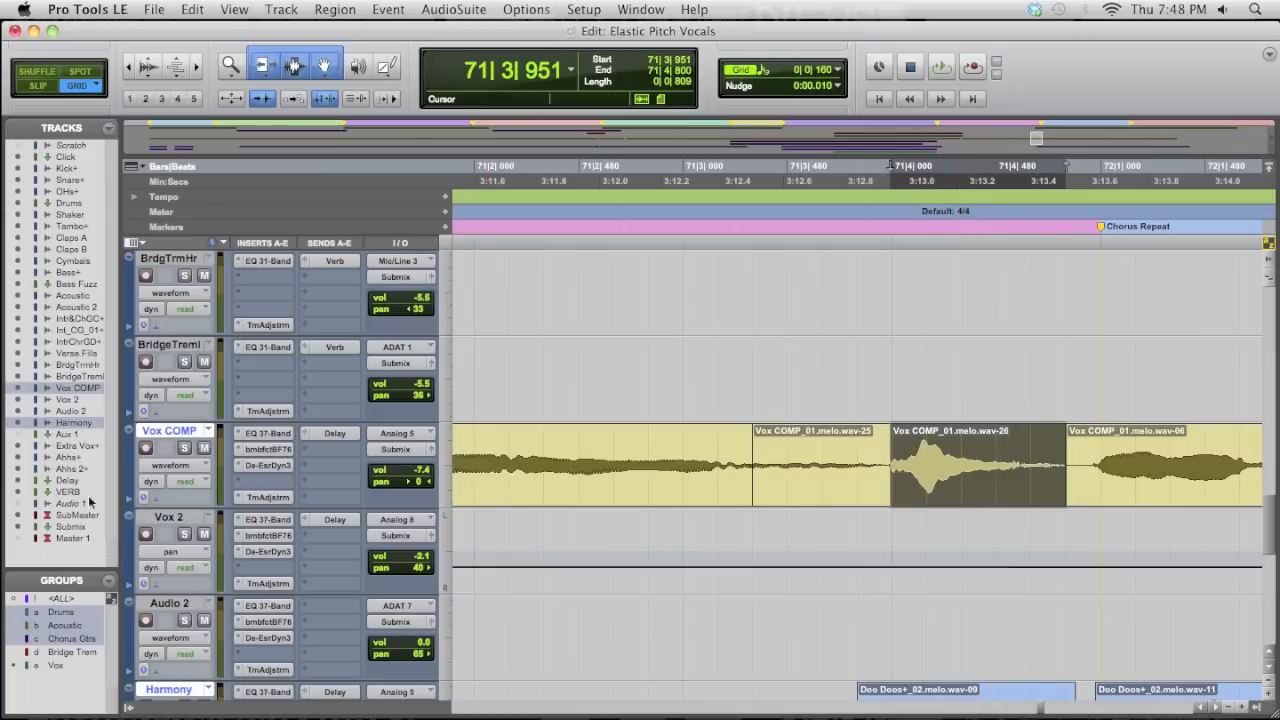
mouse_move(205, 507)
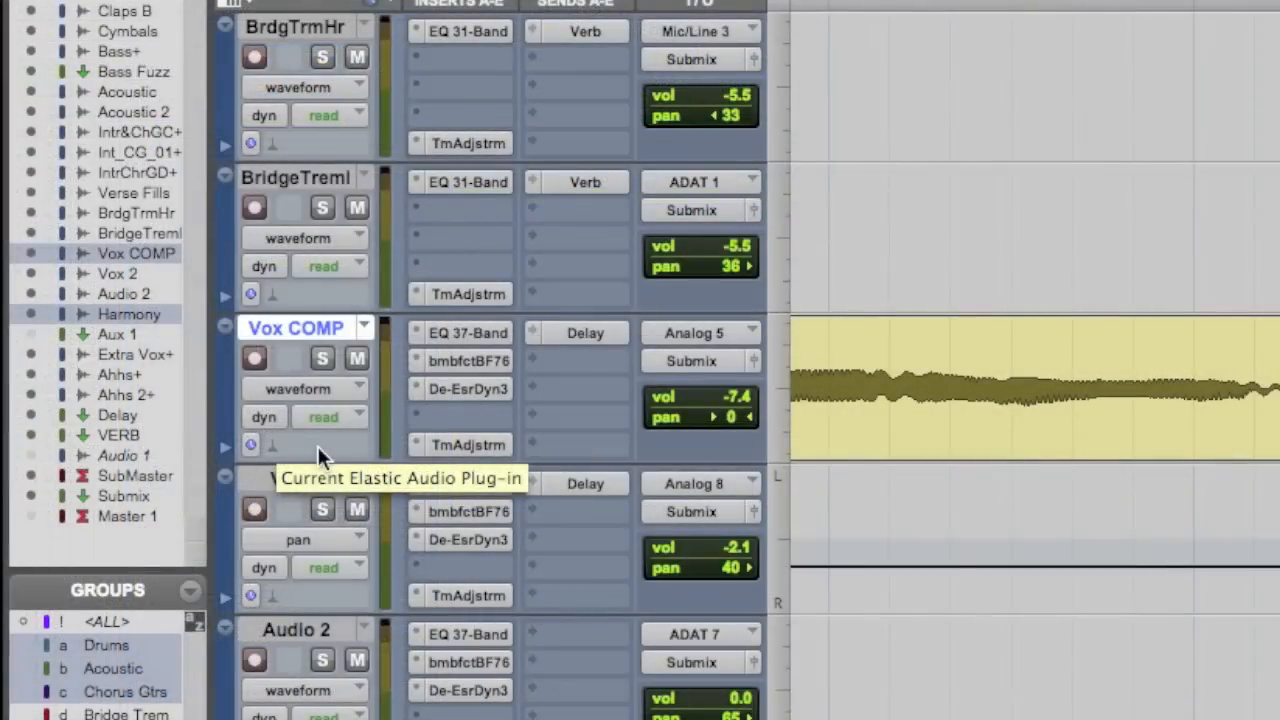
- Open the Vox COMP Elastic Audio plug-in selector to choose Polyphonic
left_click(251, 445)
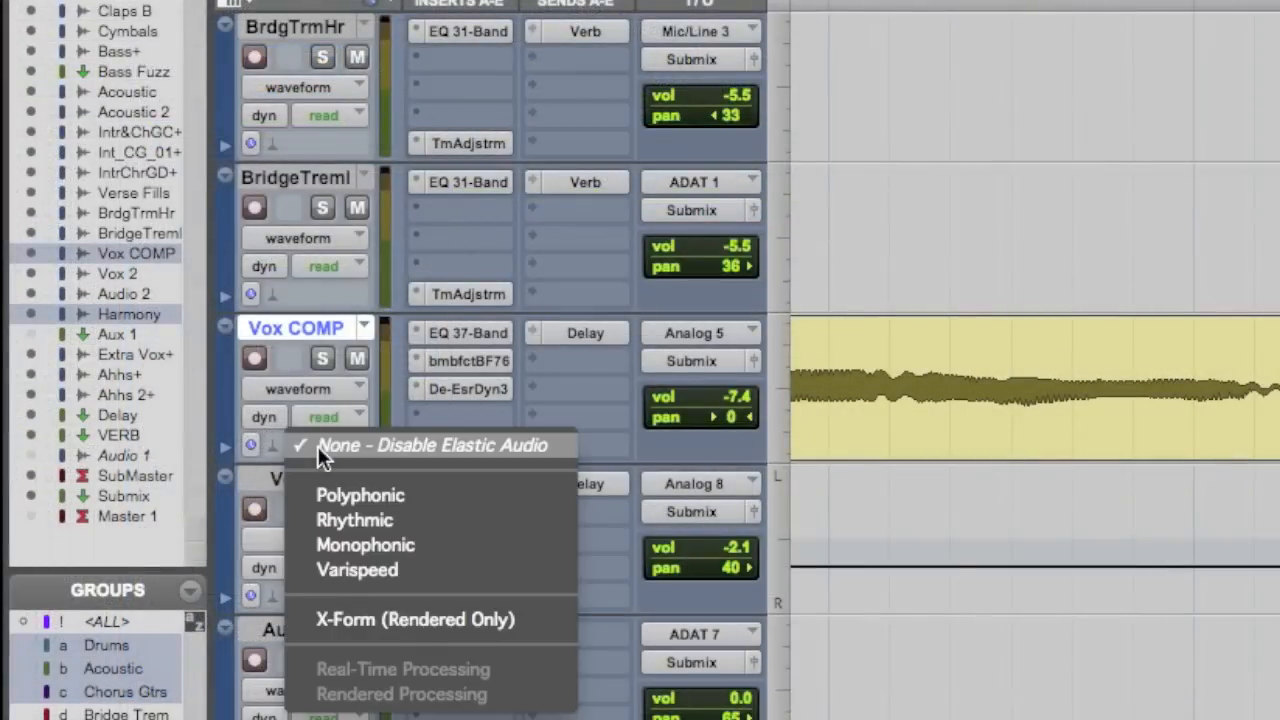
mouse_move(360, 495)
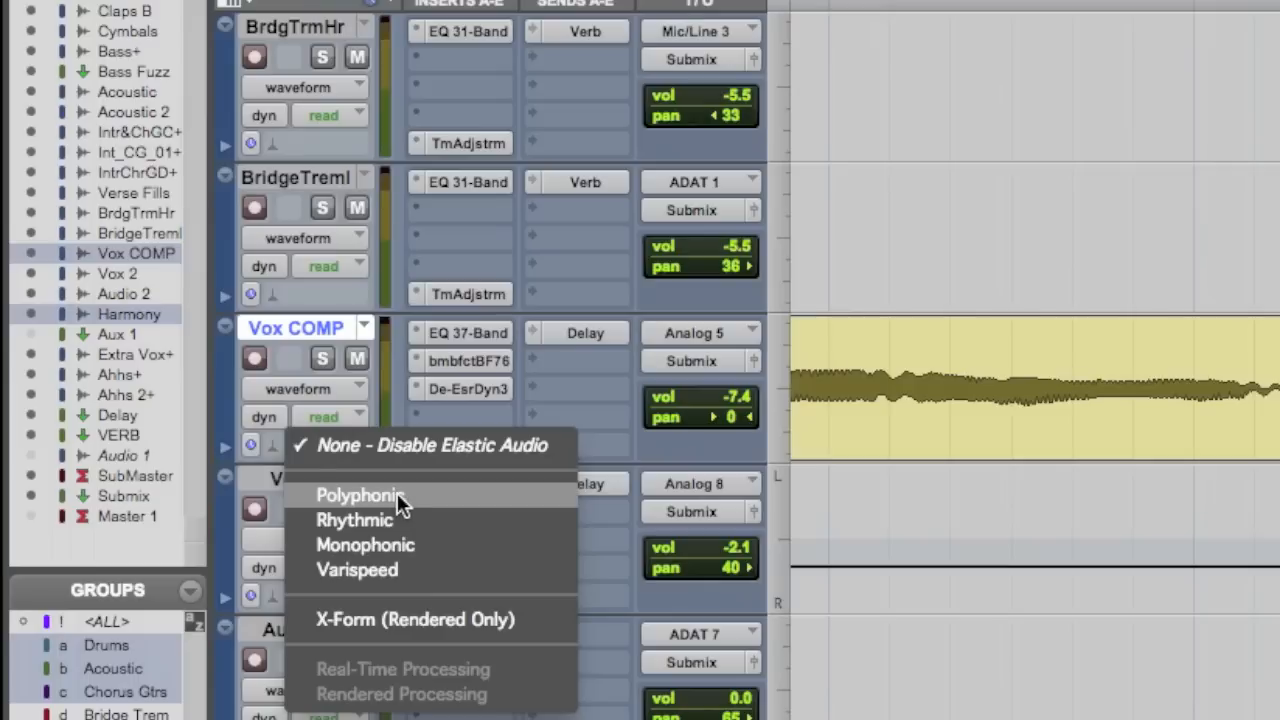
mouse_move(410, 545)
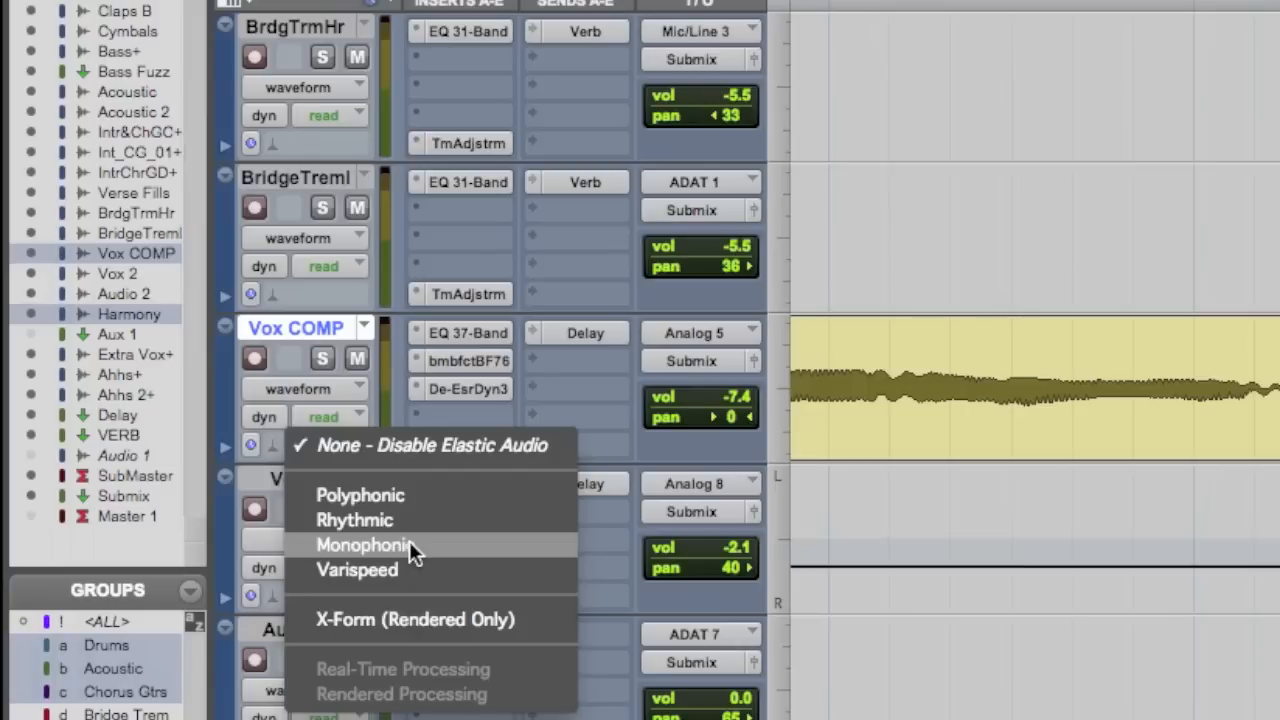
mouse_move(405, 505)
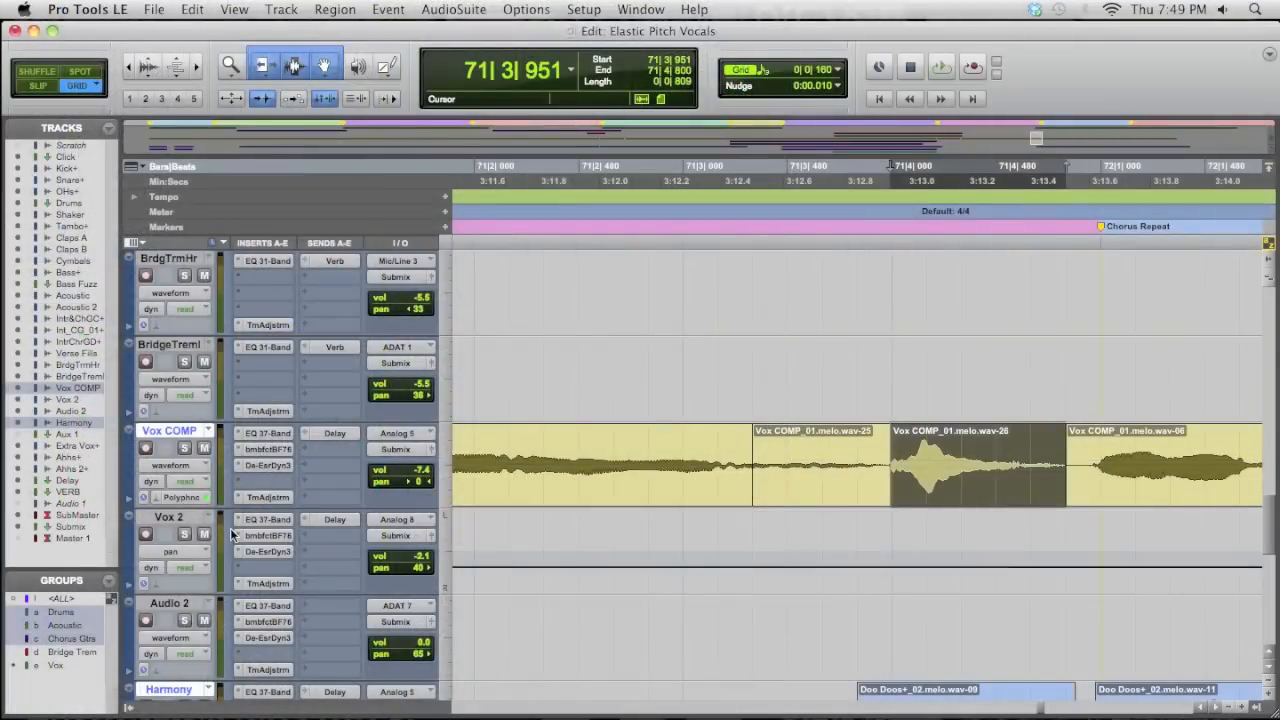
- Enable Polyphonic elastic audio on Vox COMP and bring up the Region menu
left_click(460, 445)
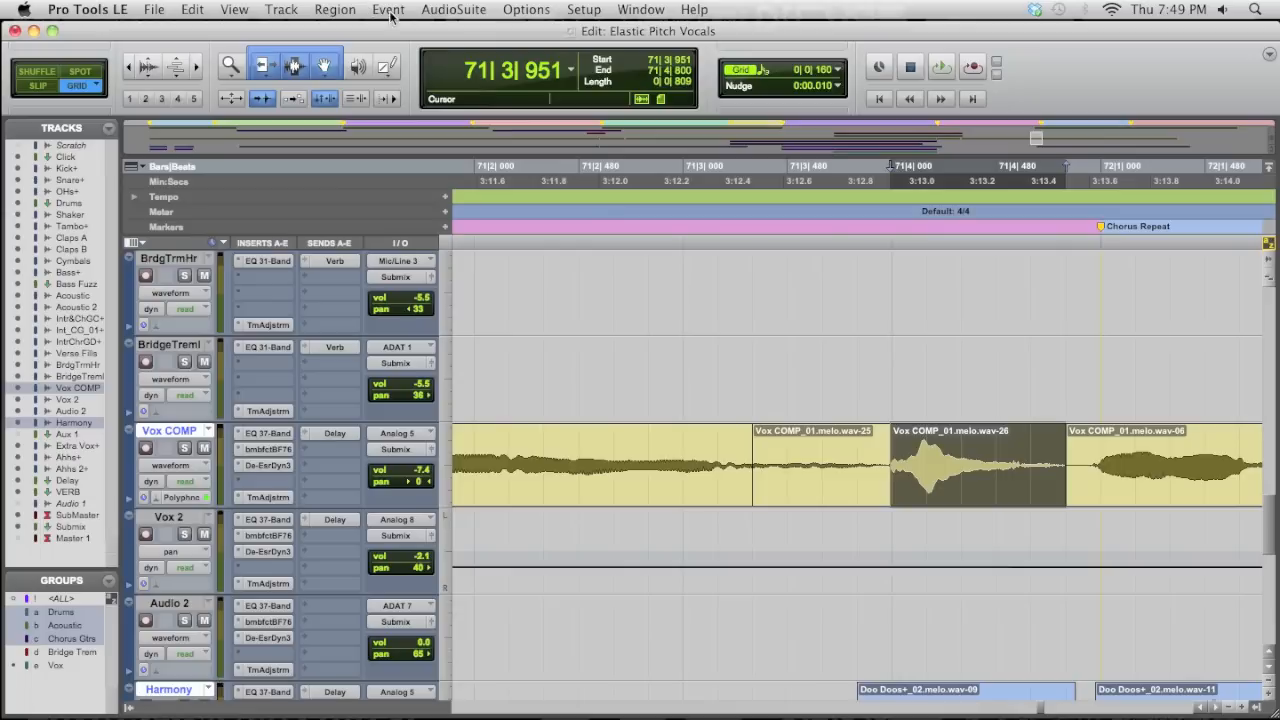
left_click(334, 9)
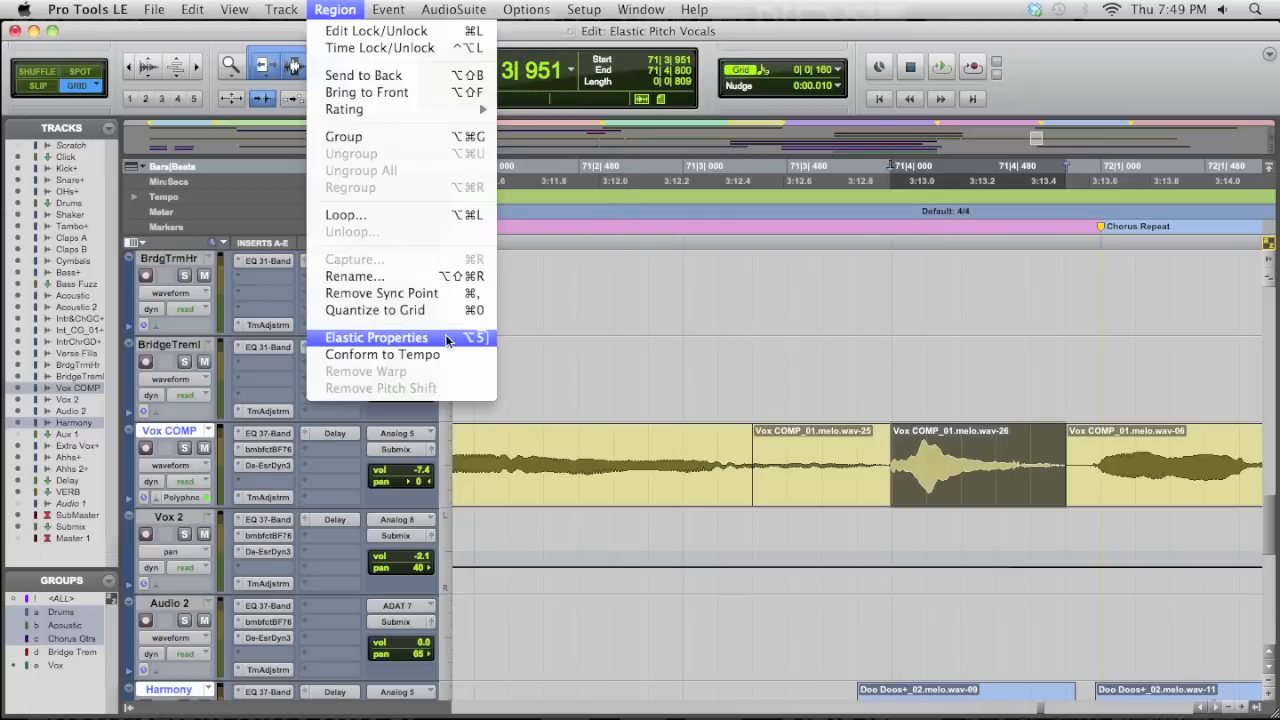
- Open Elastic Properties for Vox COMP_01.melo.wav-26 to set a +1 semitone pitch shift
left_click(376, 337)
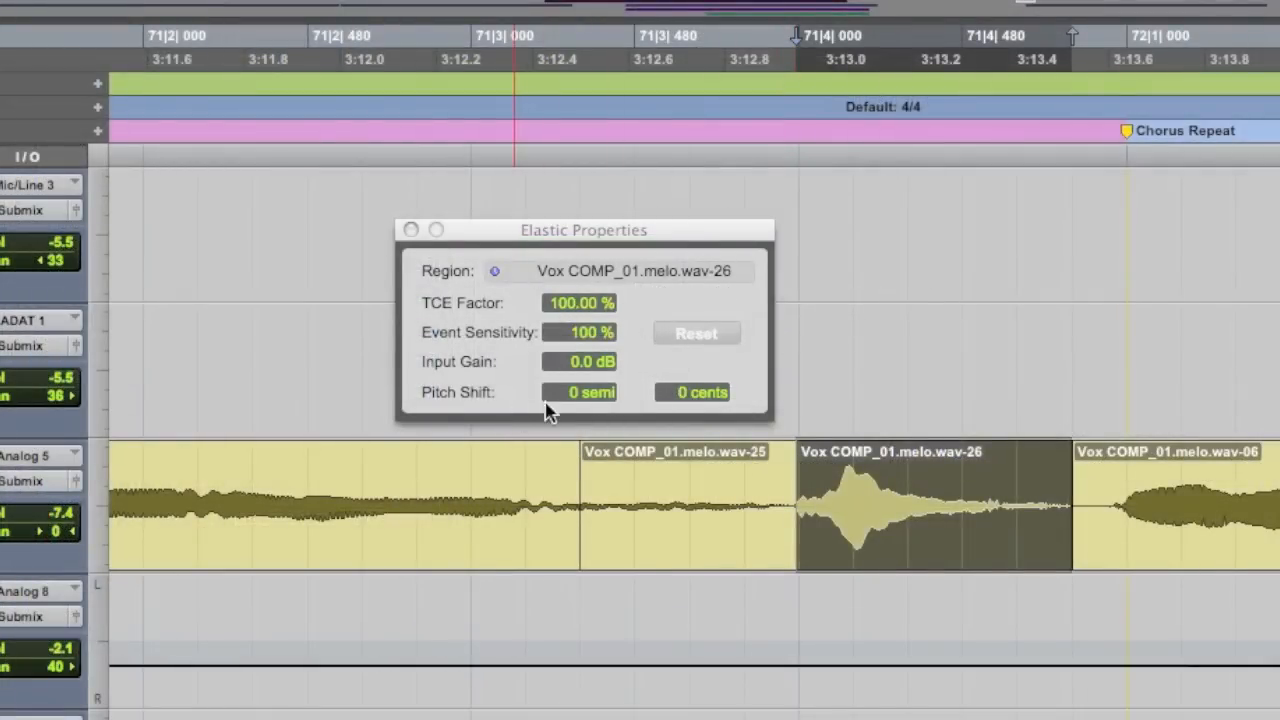
mouse_move(585, 400)
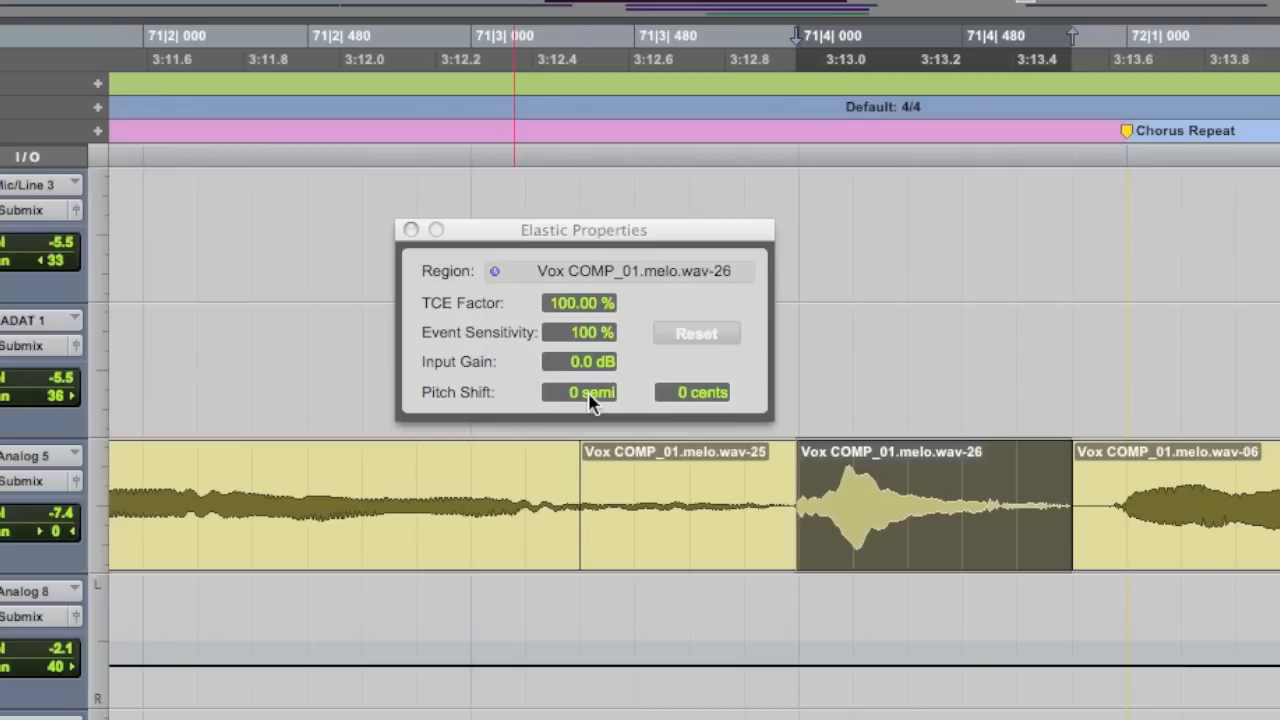
mouse_move(675, 400)
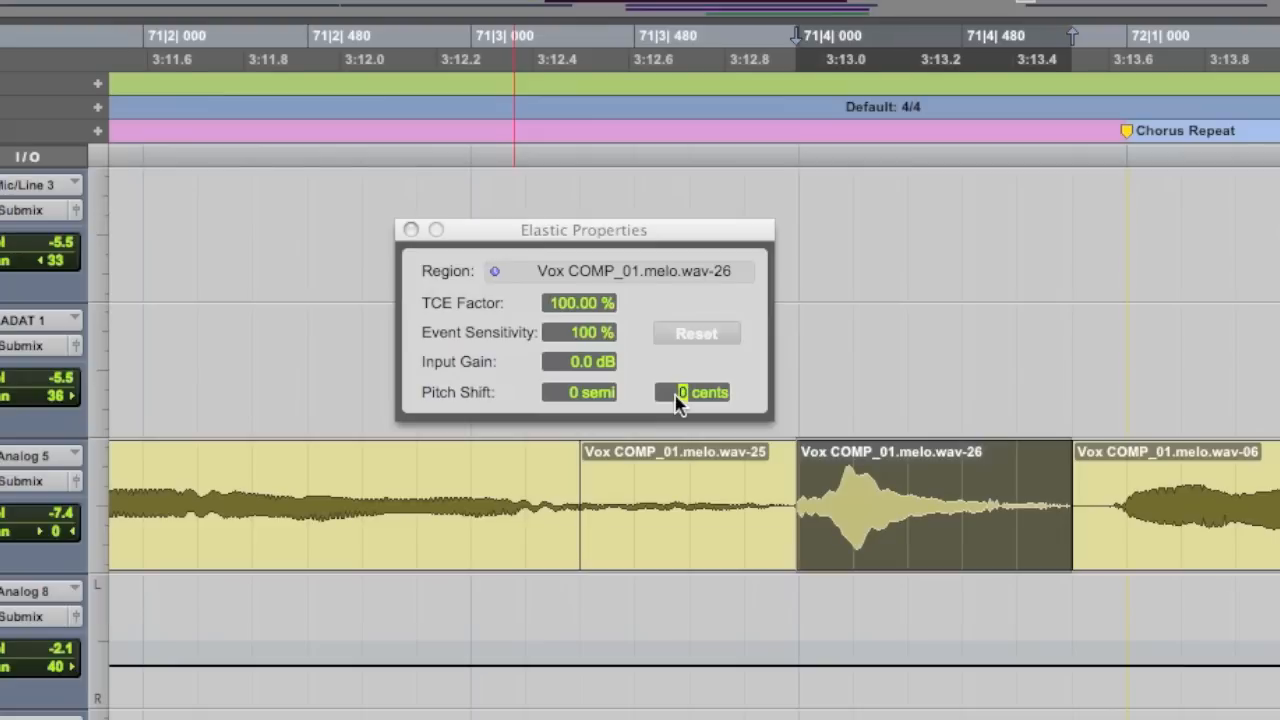
mouse_move(585, 397)
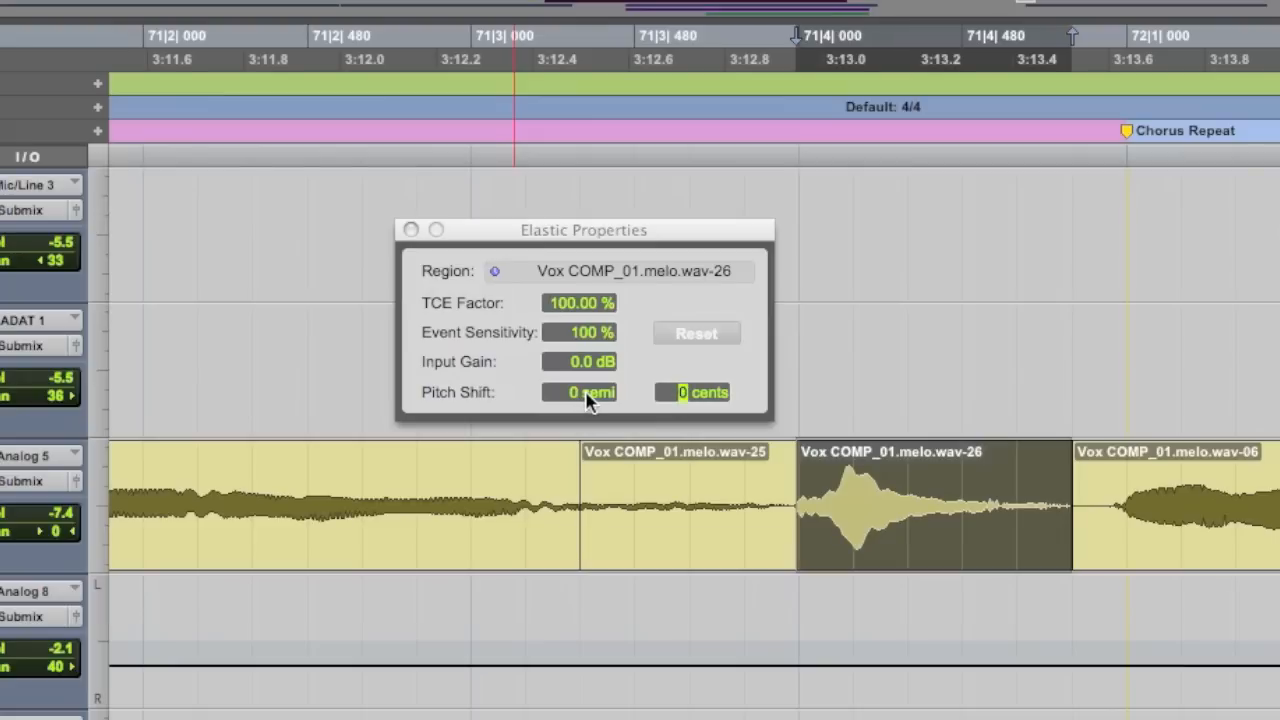
mouse_move(625, 415)
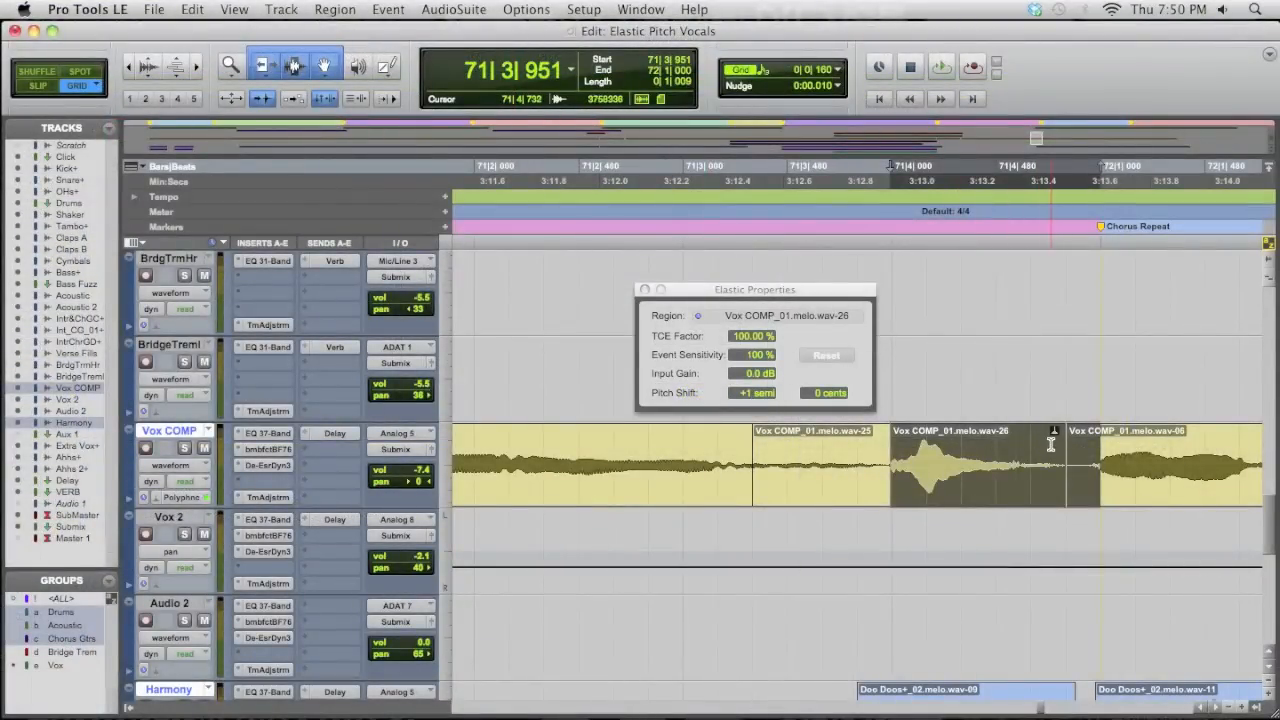
- Audition the +1 semitone 'yeah' region, close Elastic Properties, and zoom out to Chorus Repeat–Outro
left_click(1005, 480)
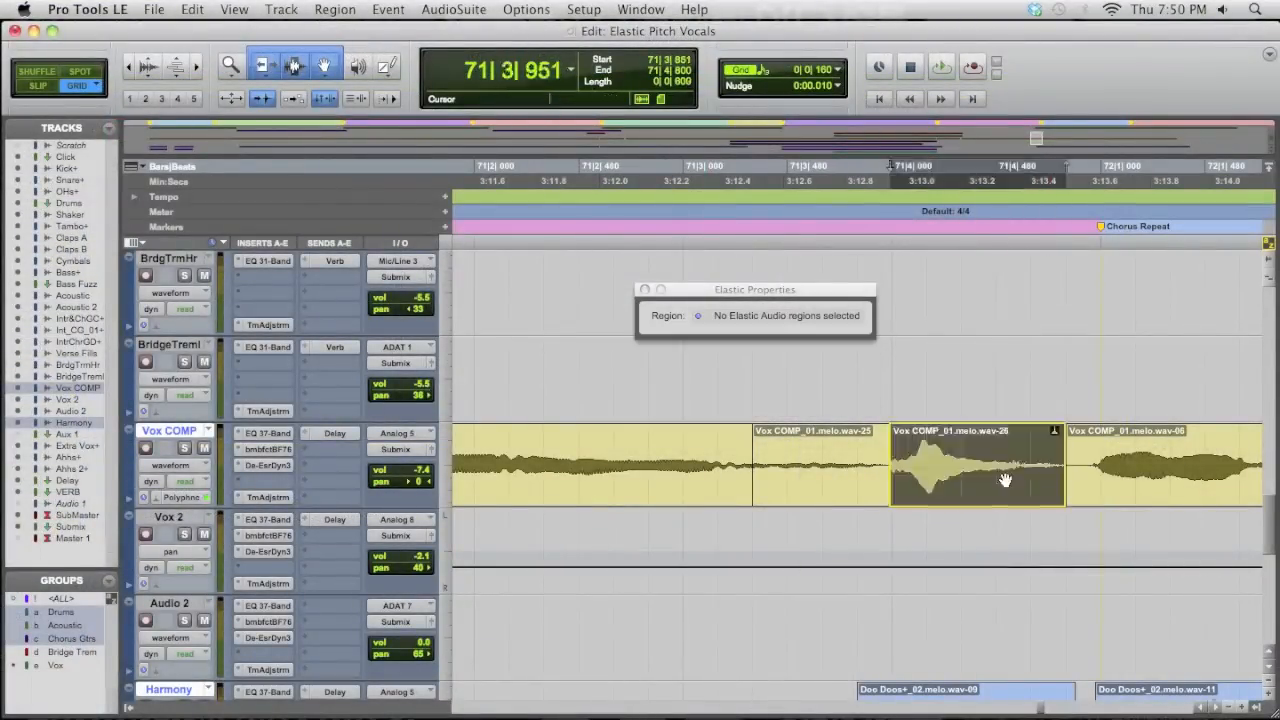
left_click(977, 465)
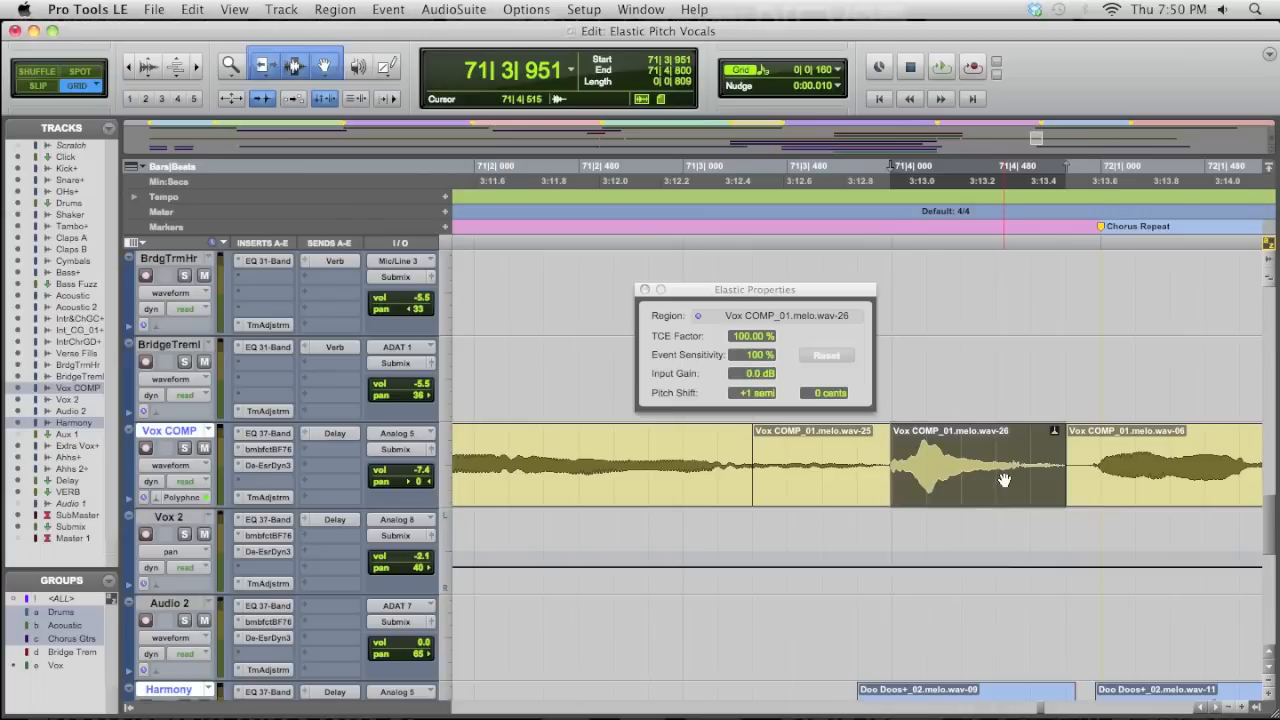
left_click(941, 67)
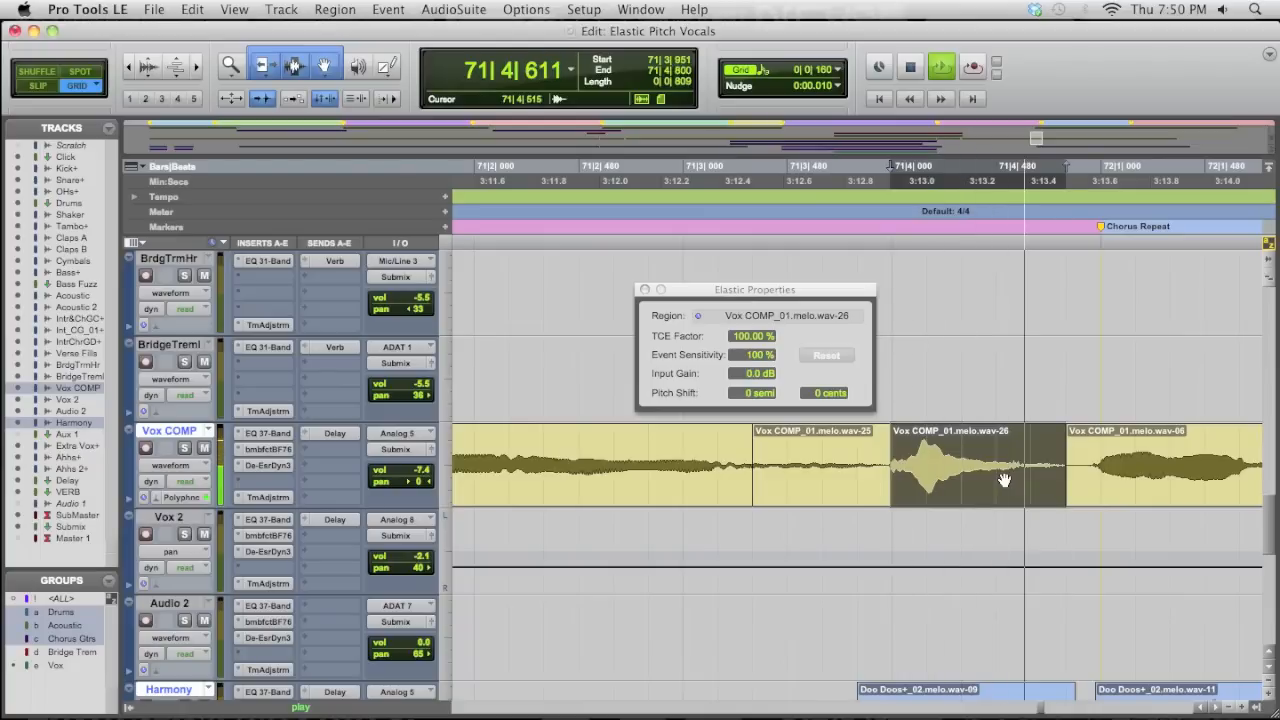
left_click(758, 392)
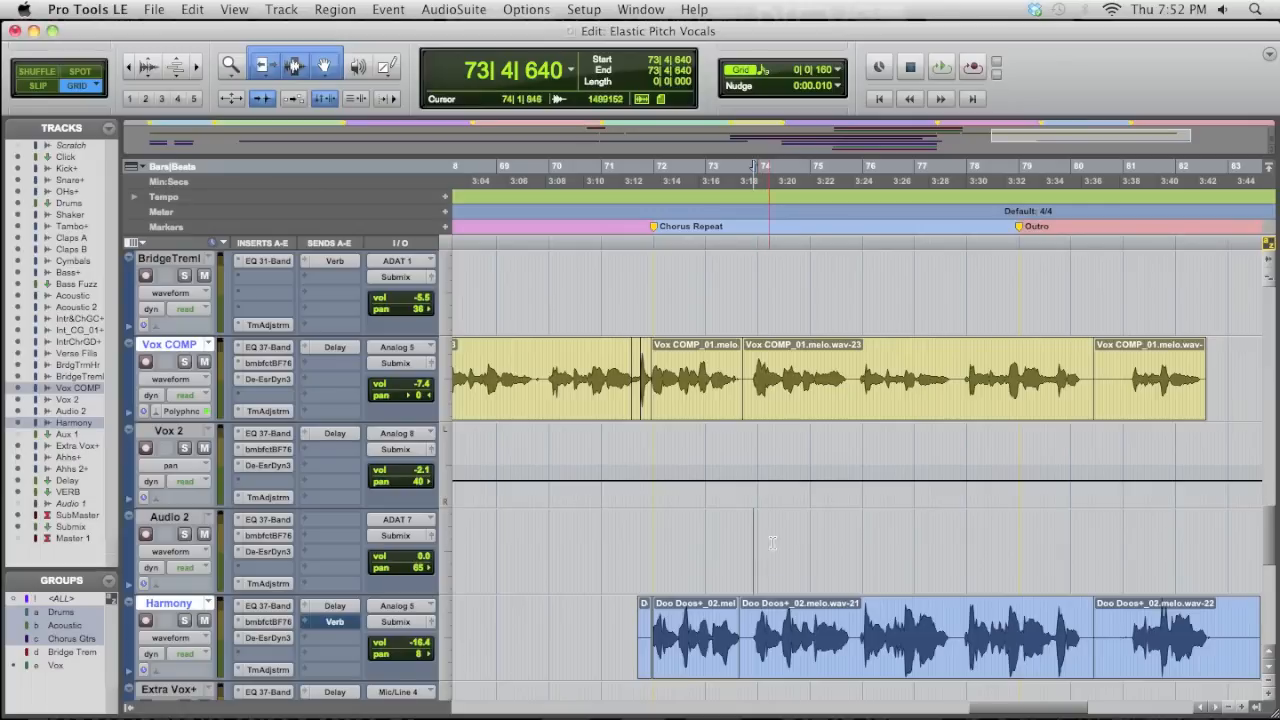
- Zoom to bars 76–78 and split the Harmony note out as Doo Doos+_02.melo.wav-27
left_click(940, 67)
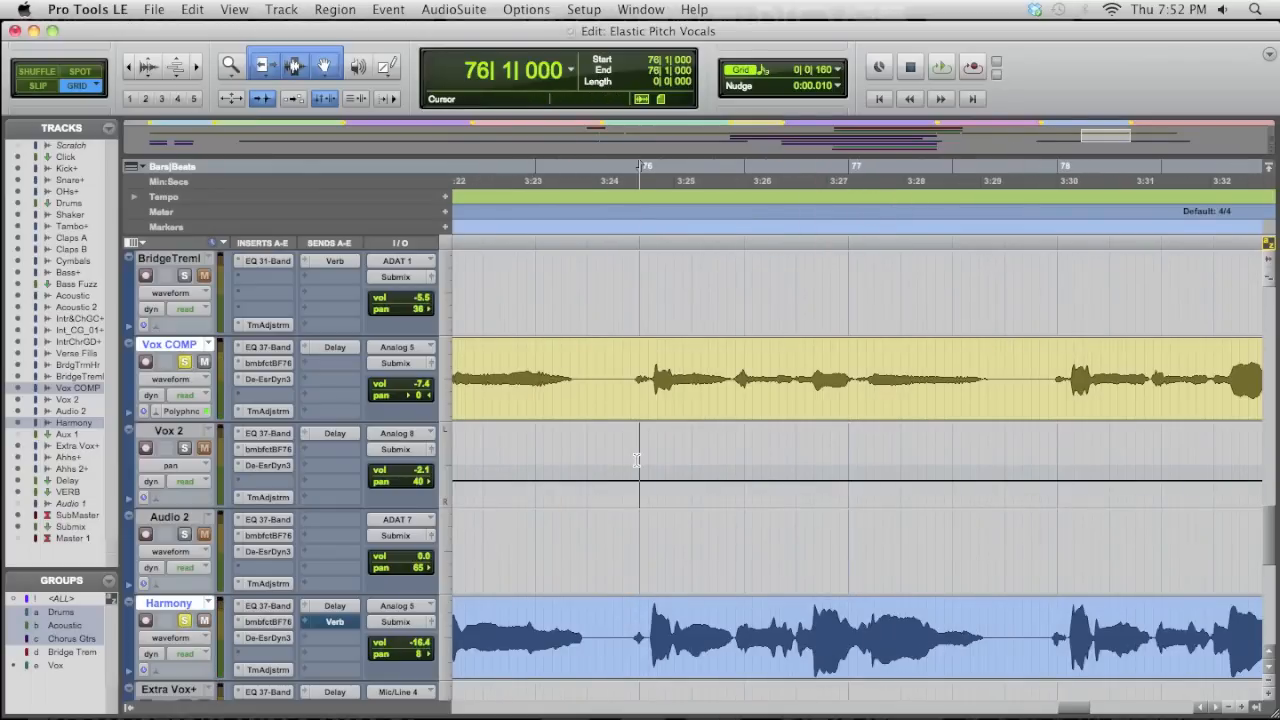
left_click(941, 67)
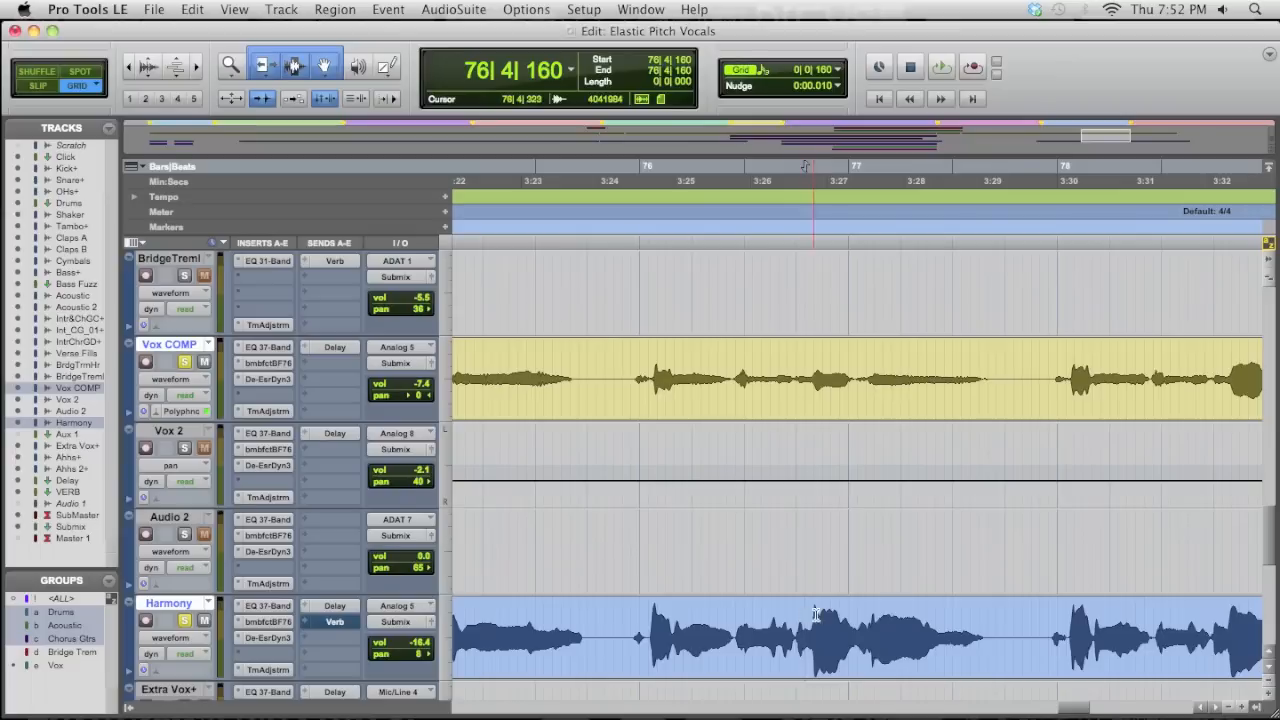
left_click(941, 67)
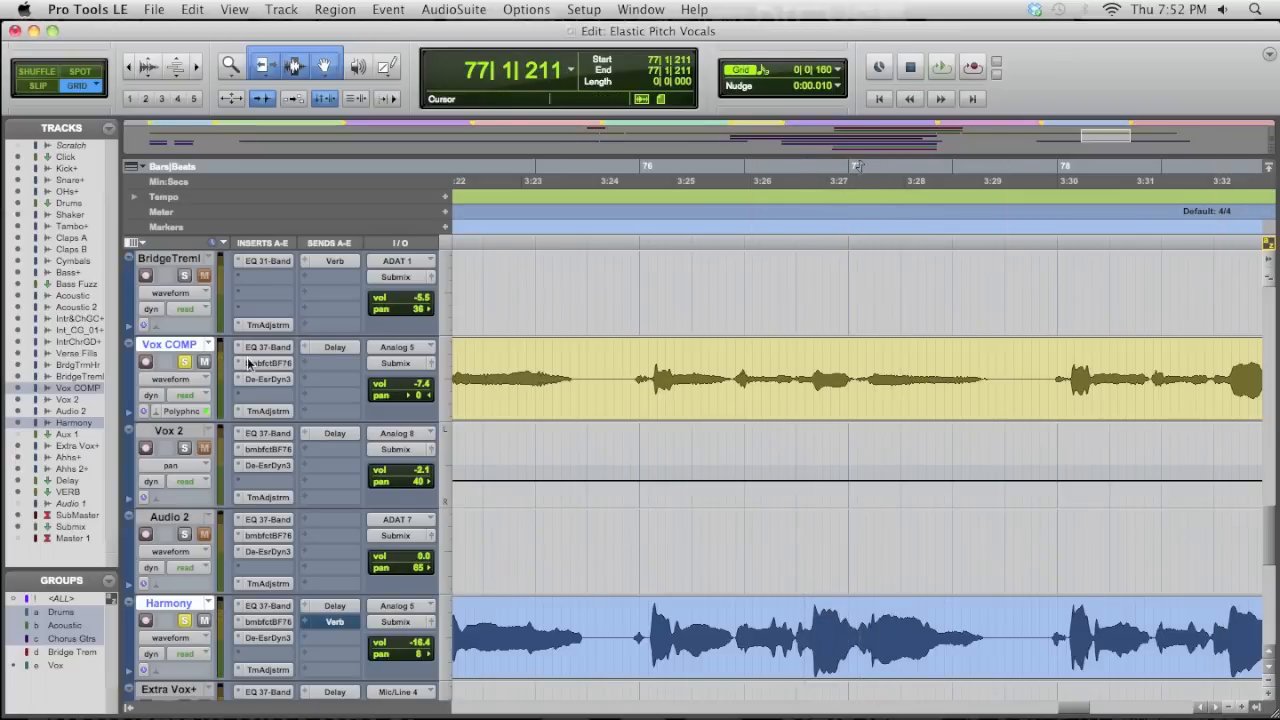
left_click(940, 67)
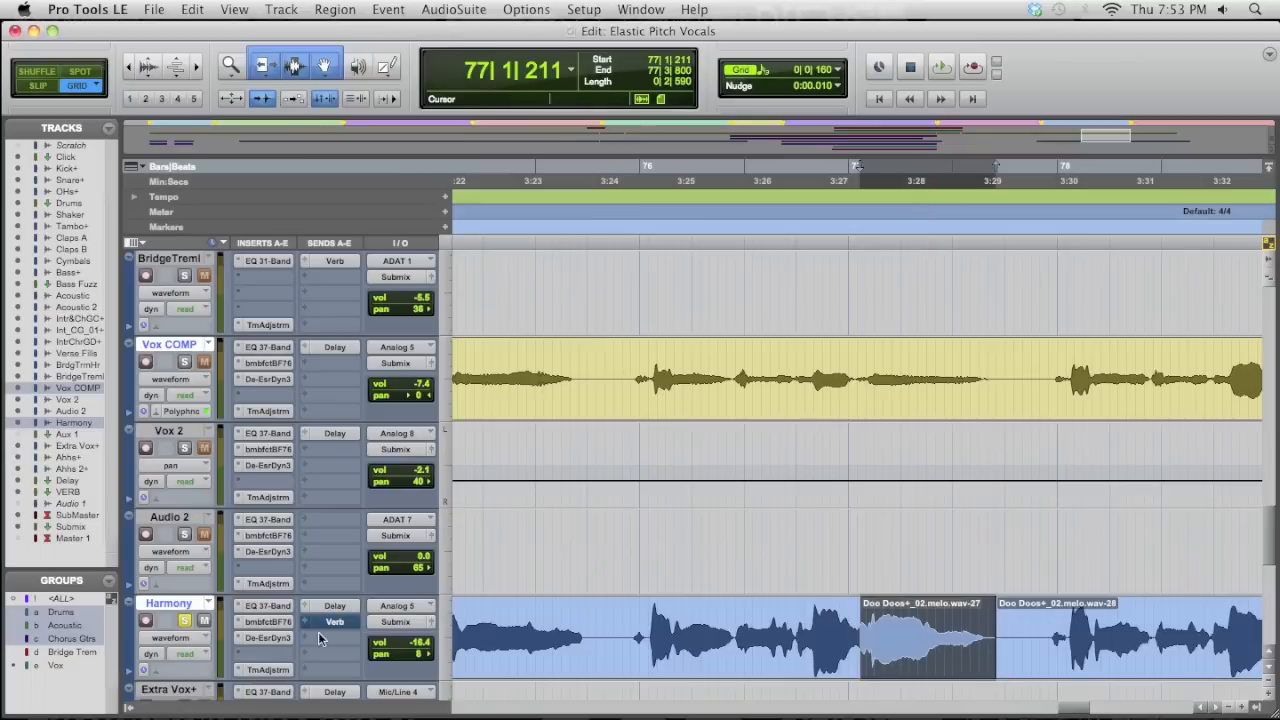
mouse_move(210, 700)
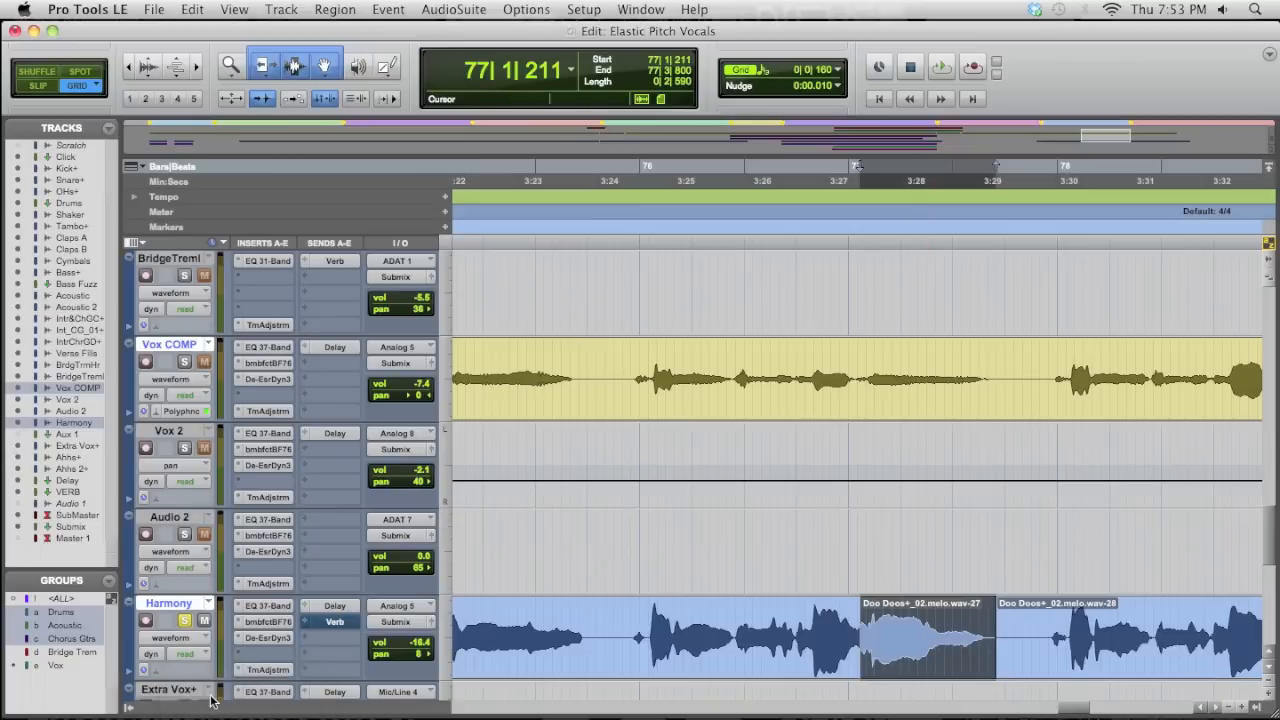
- Enable Polyphonic on Harmony and enter a -1 semitone pitch shift for Doo Doos+_02.melo.wav-27
left_click(182, 669)
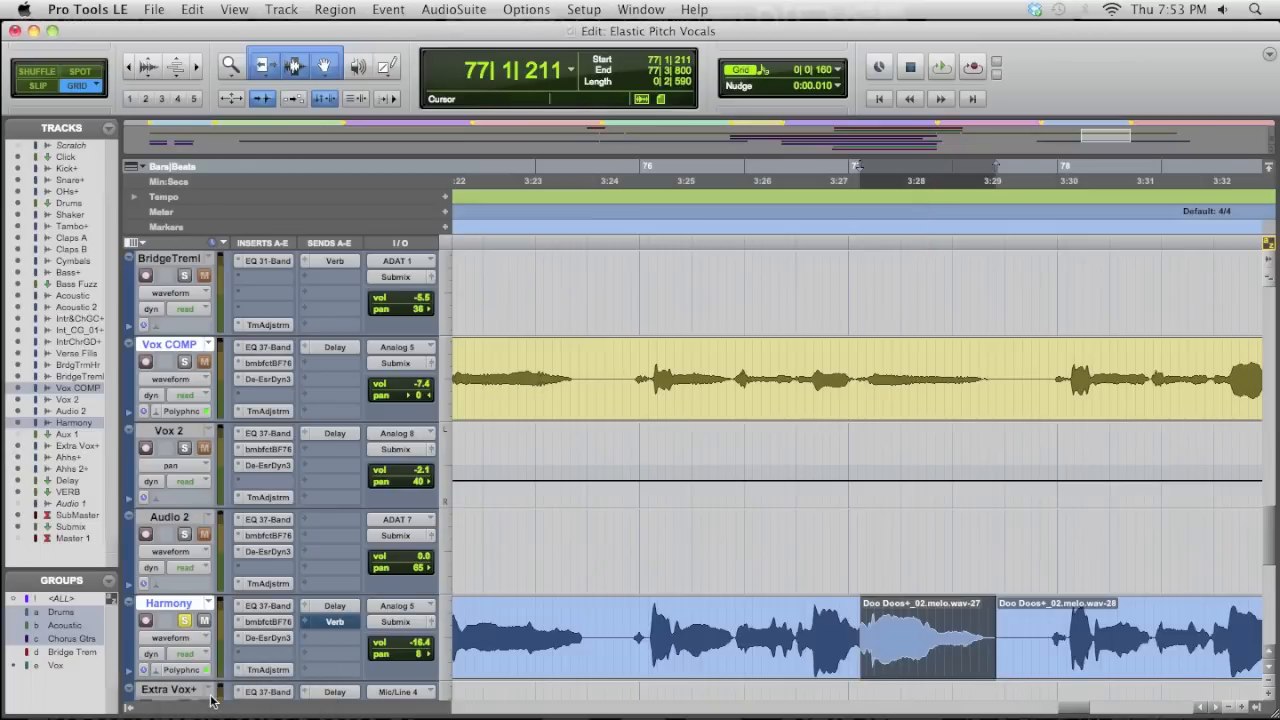
left_click(907, 640)
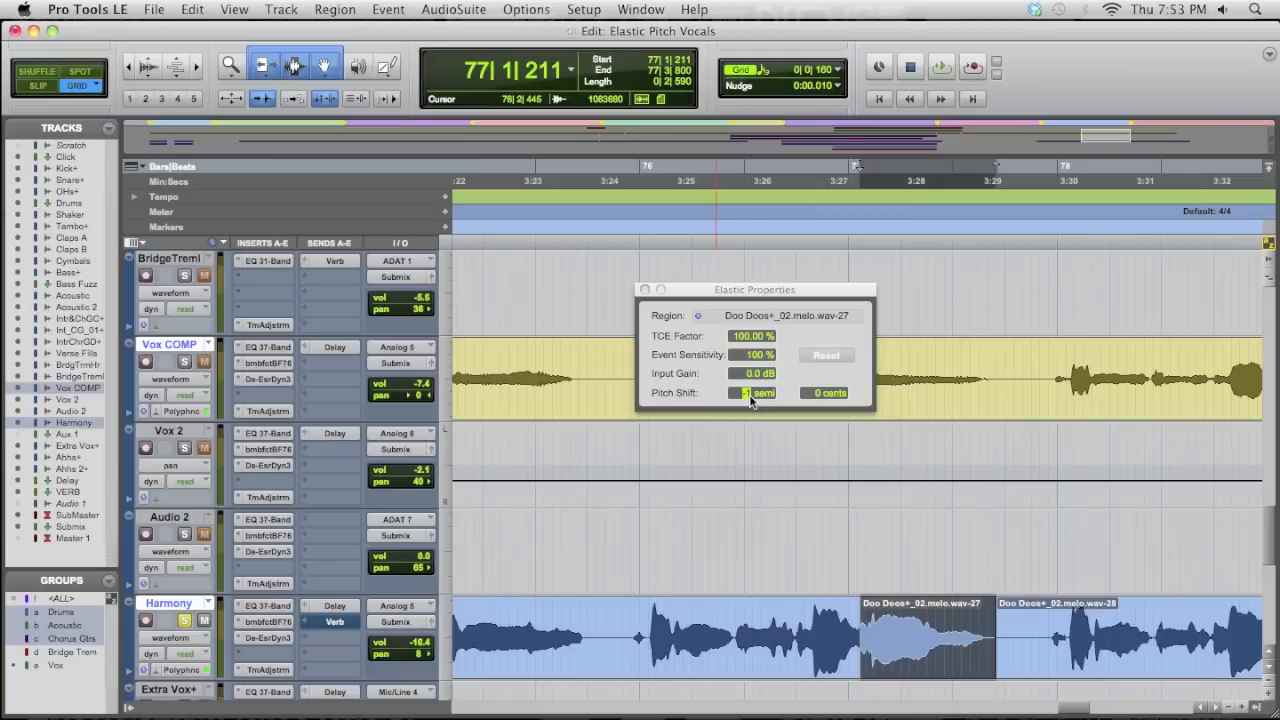
- Confirm the -1 semitone shift, close Elastic Properties, and play back bars 74–80
left_click(940, 67)
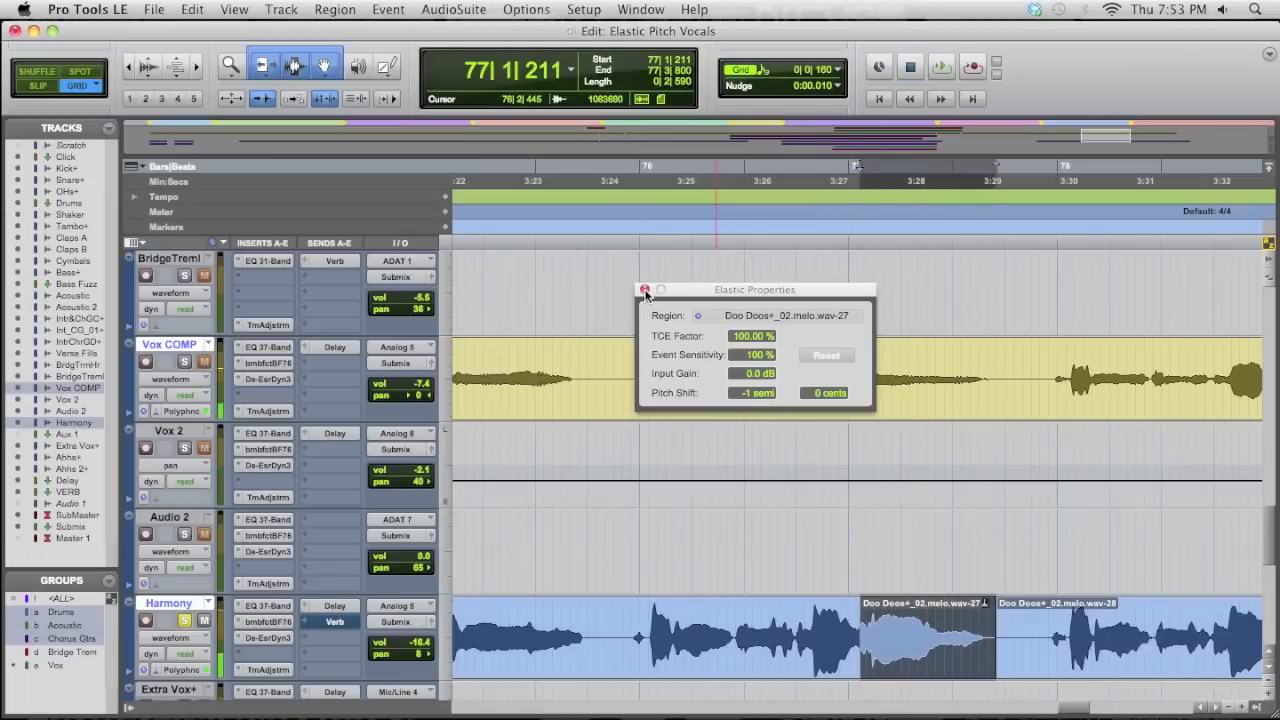
left_click(646, 290)
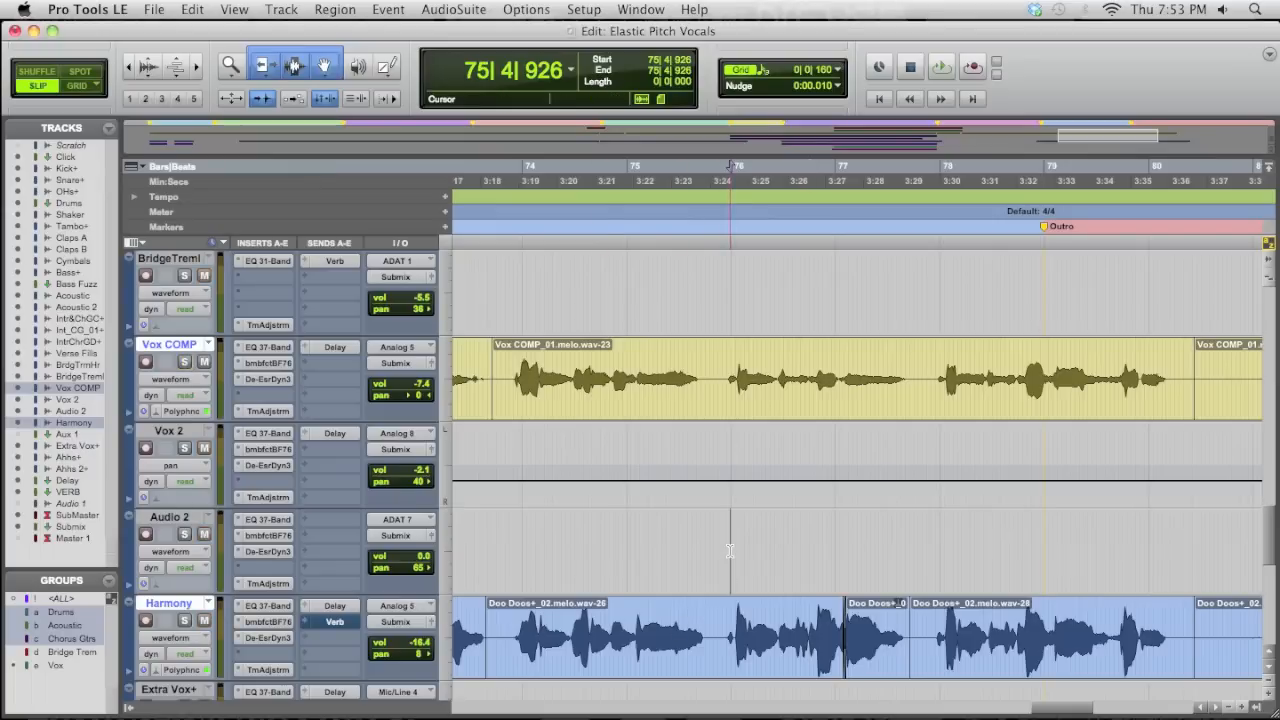
left_click(941, 67)
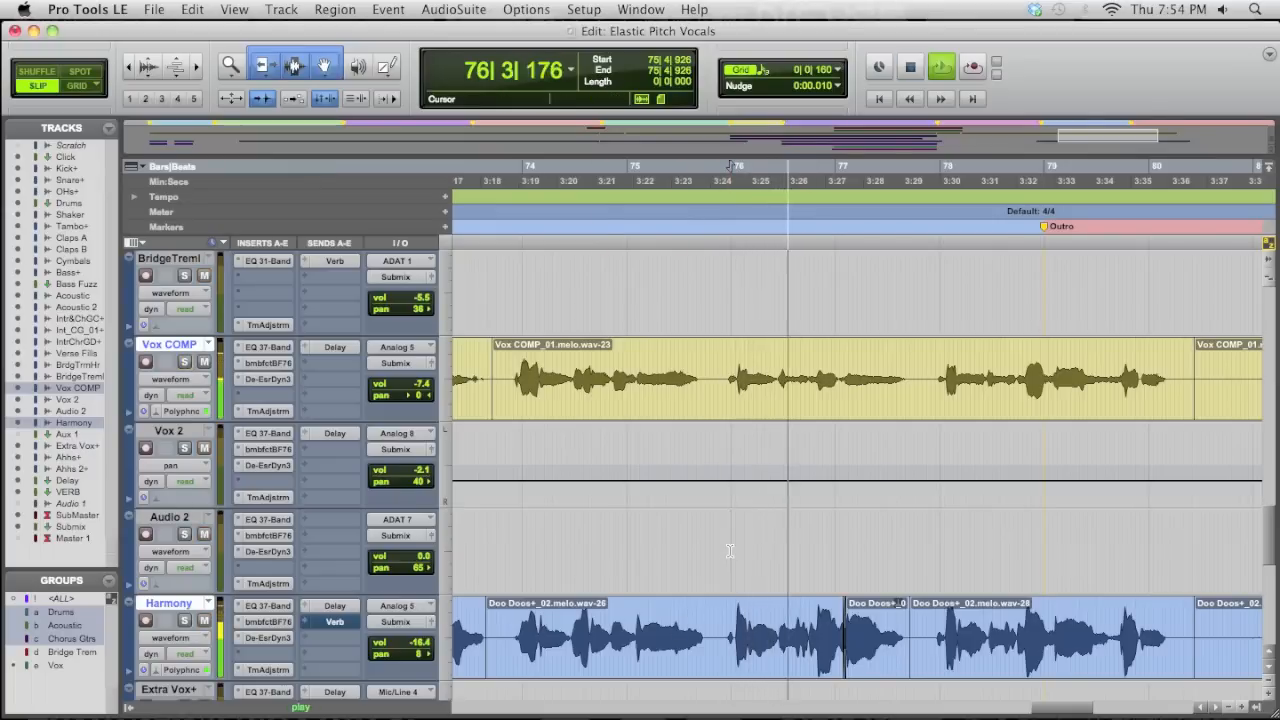